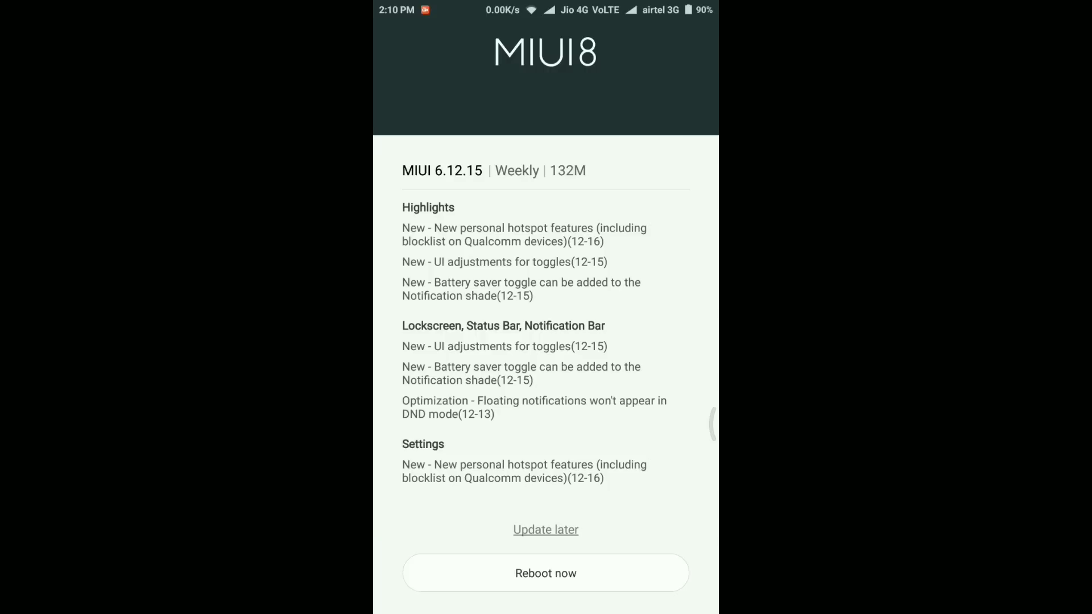
- Scroll through the weekly build 6.12.15 (132M) changelog in MIUI Updater
{"action": "scroll", "scroll_direction": "down", "scroll_amount": 3}
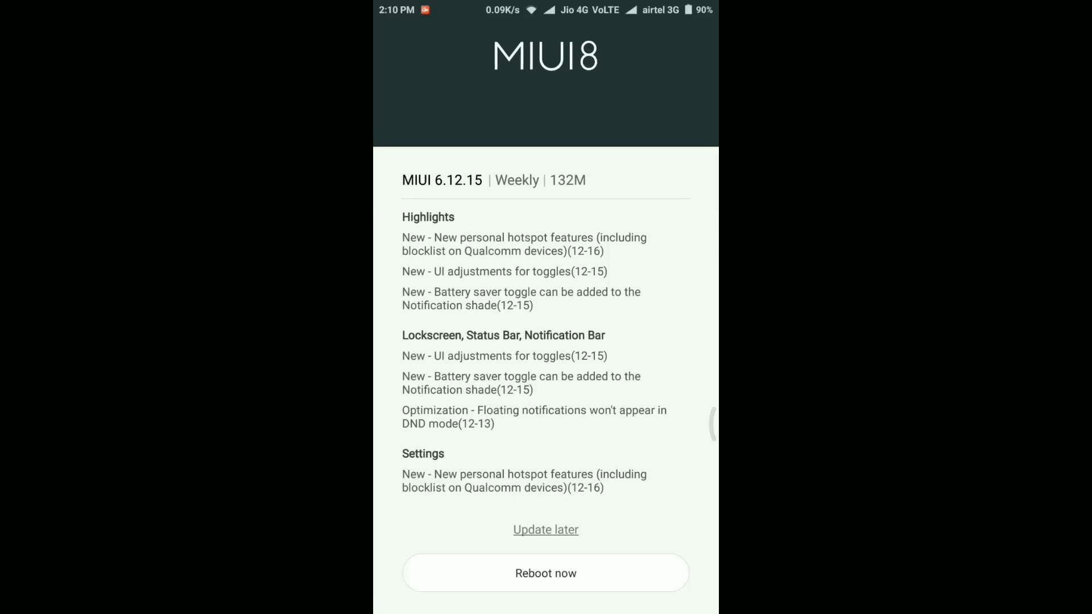
{"action": "scroll", "scroll_direction": "down", "scroll_amount": 3}
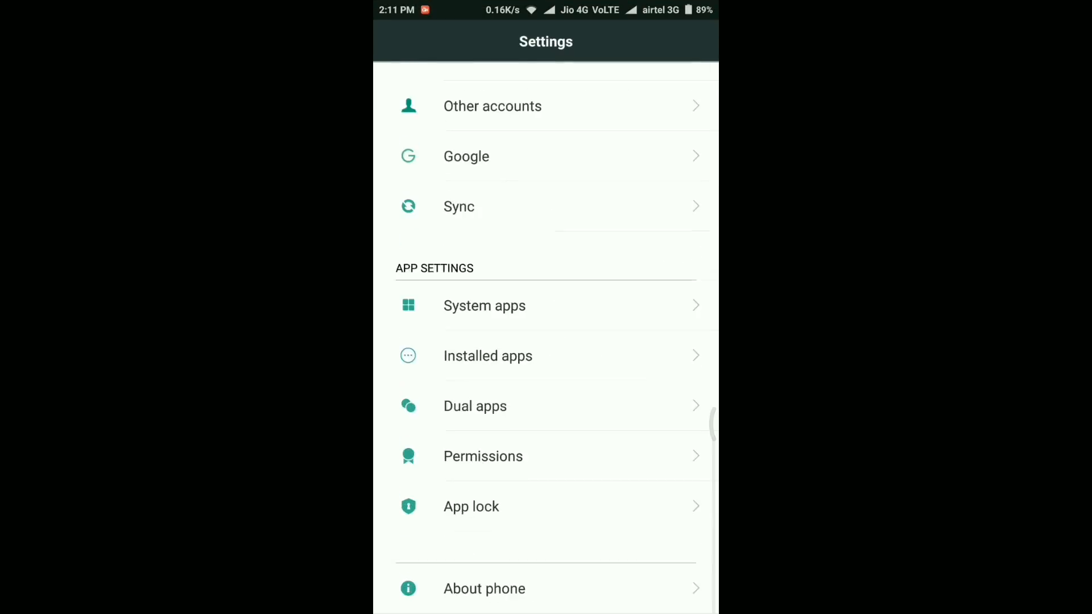
- Open About phone, confirming MIUI 8 Global 6.12.8 Beta, and scroll toward System updates
{"action": "left_click", "coordinate": [484, 588]}
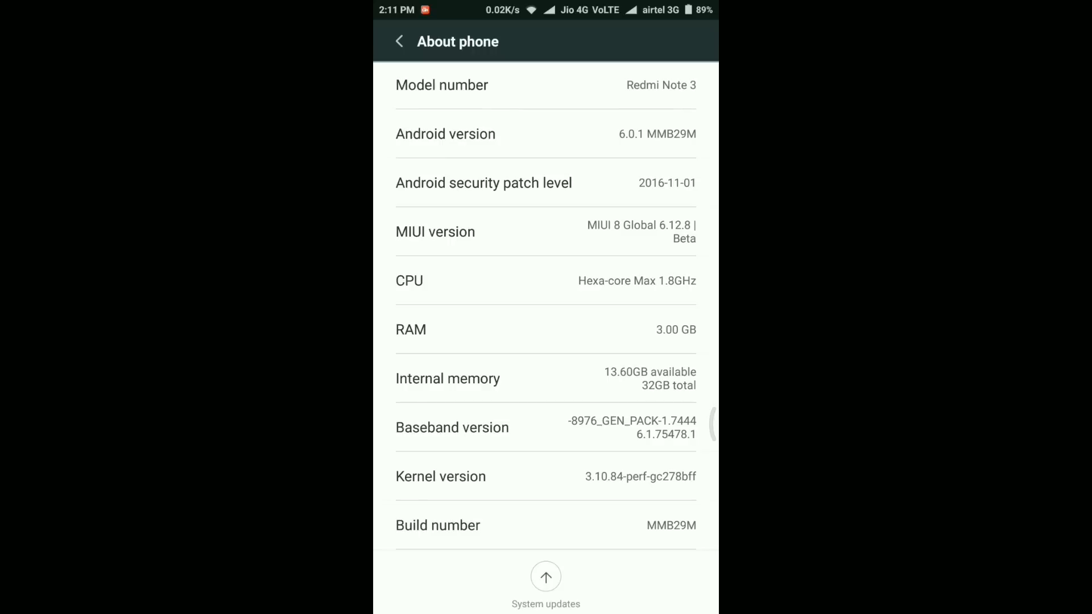
{"action": "scroll", "scroll_direction": "down", "scroll_amount": 3}
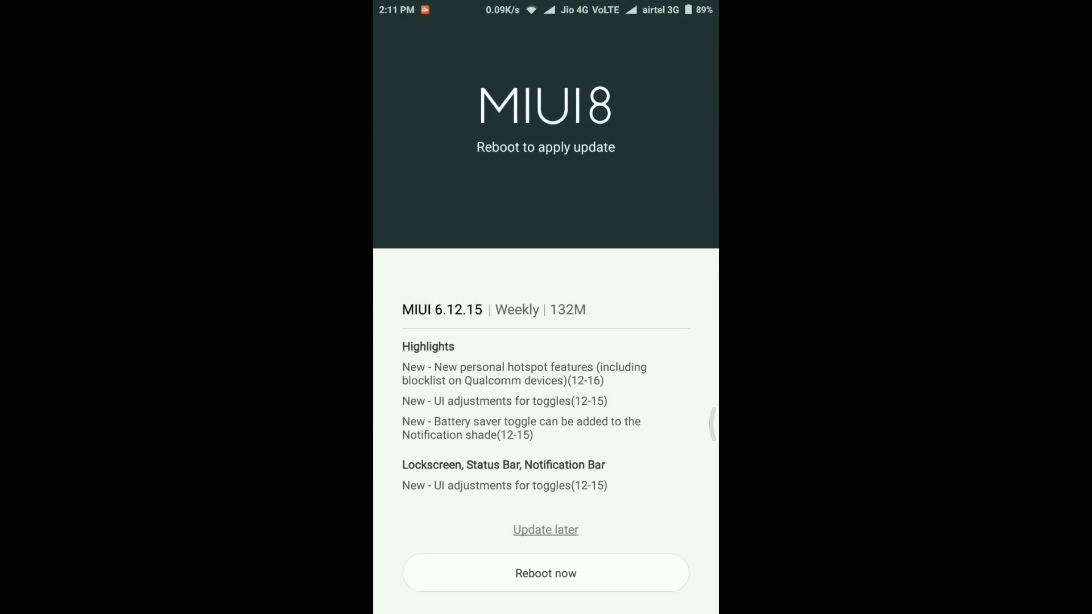
- Reboot to install 6.12.15, then pull down and fully expand the quick toggles
{"action": "left_click", "coordinate": [545, 573]}
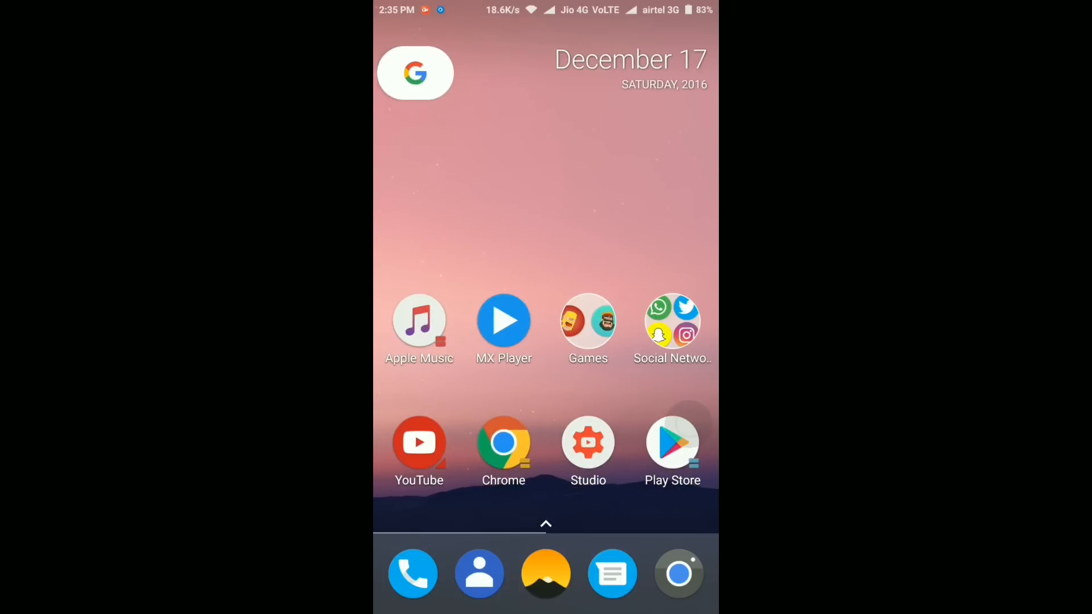
{"action": "left_click_drag", "start_coordinate": [545, 10], "coordinate": [545, 278]}
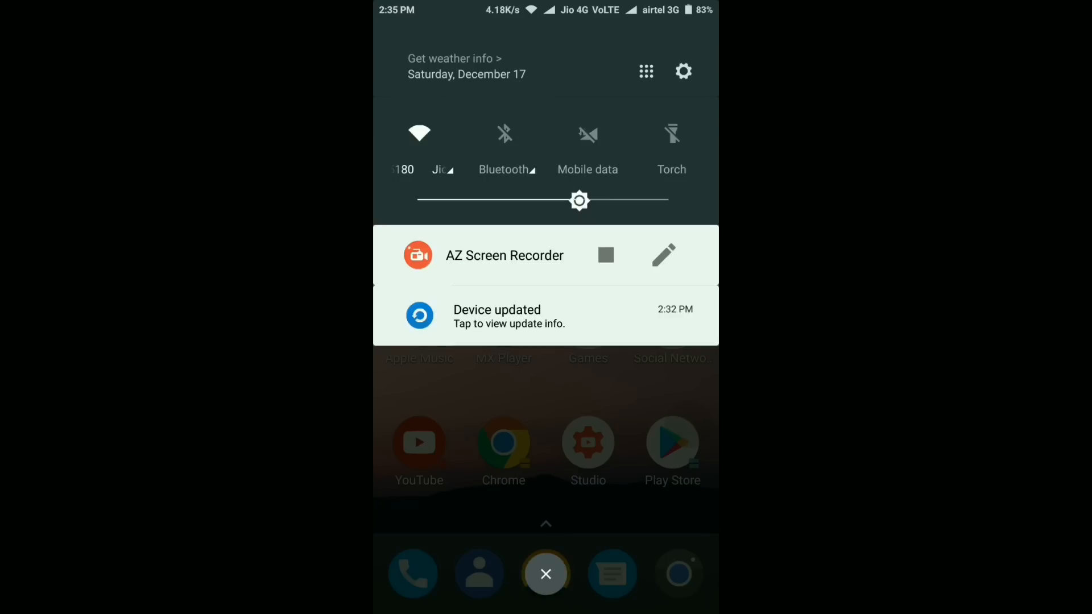
{"action": "left_click", "coordinate": [645, 71]}
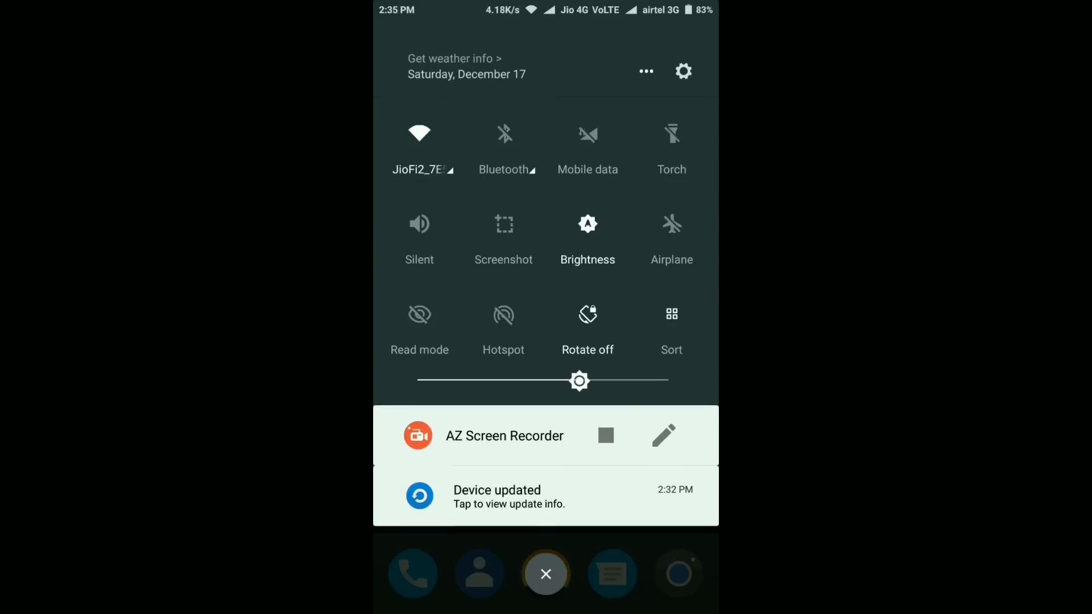
- Open the Device updated notification to view the 6.12.15 update information
{"action": "left_click", "coordinate": [508, 497]}
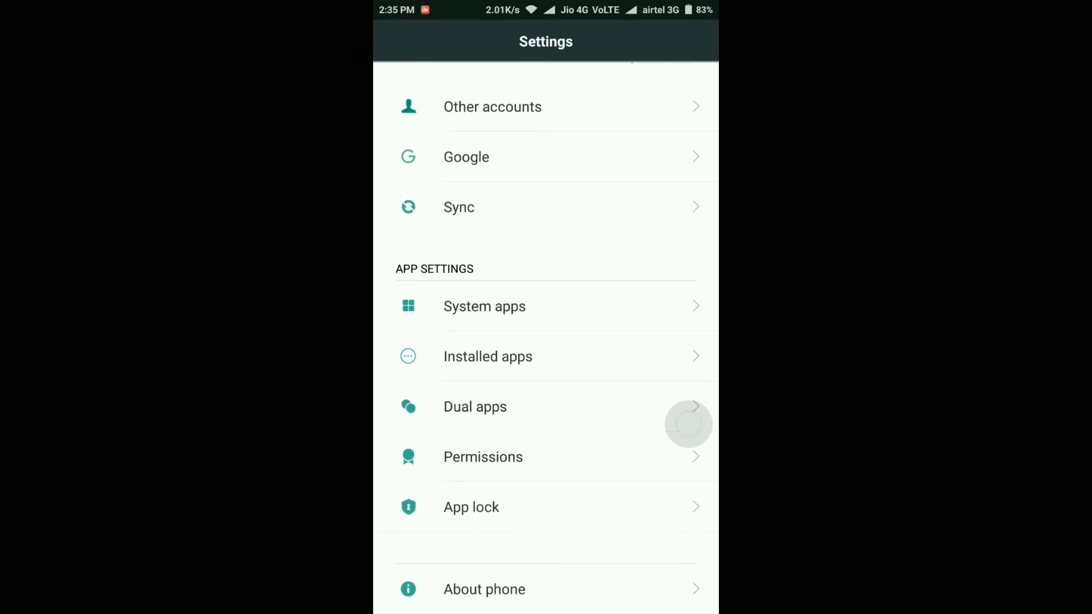
- Confirm About phone shows MIUI 8 Global 6.12.15 Beta, then return to Settings
{"action": "left_click", "coordinate": [484, 588]}
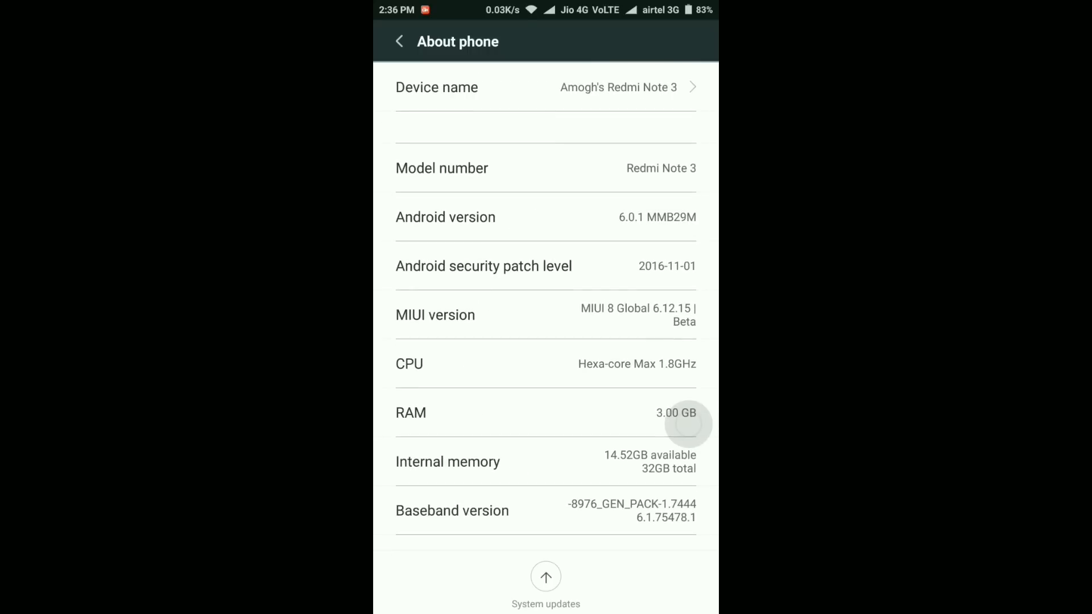
{"action": "left_click", "coordinate": [399, 41]}
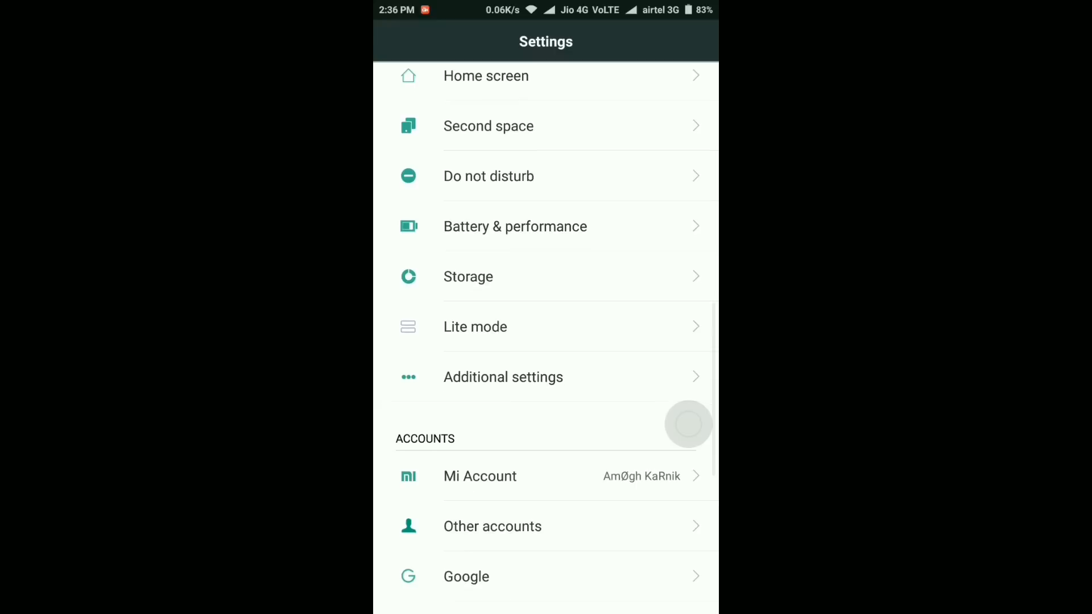
- View the hotspot's 3-device limit and empty connected-devices blocklist, then back out
{"action": "scroll", "scroll_direction": "up", "scroll_amount": 3}
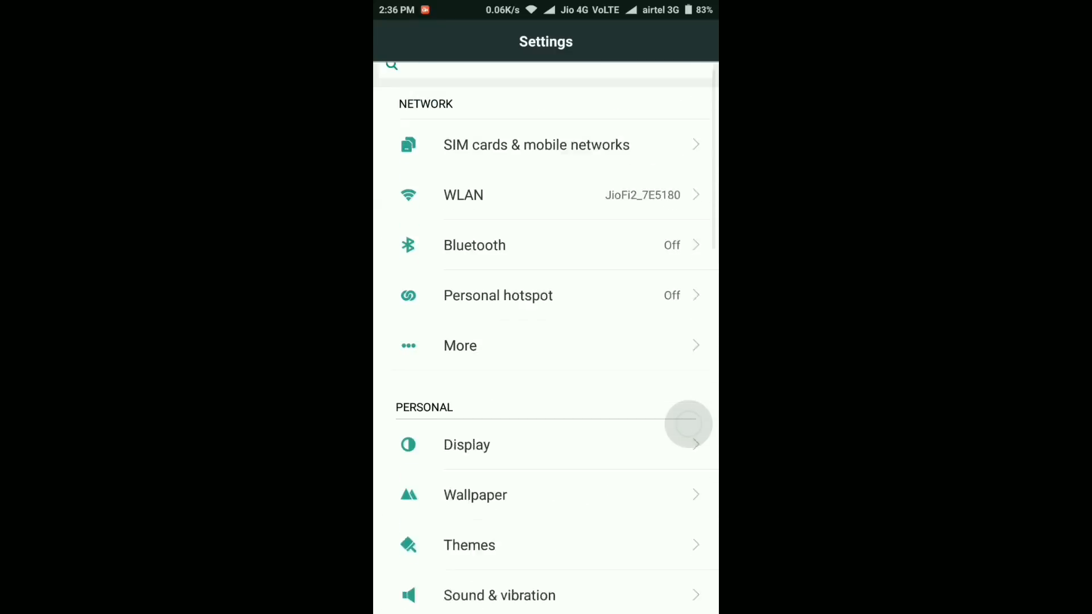
{"action": "scroll", "scroll_direction": "down", "scroll_amount": 3}
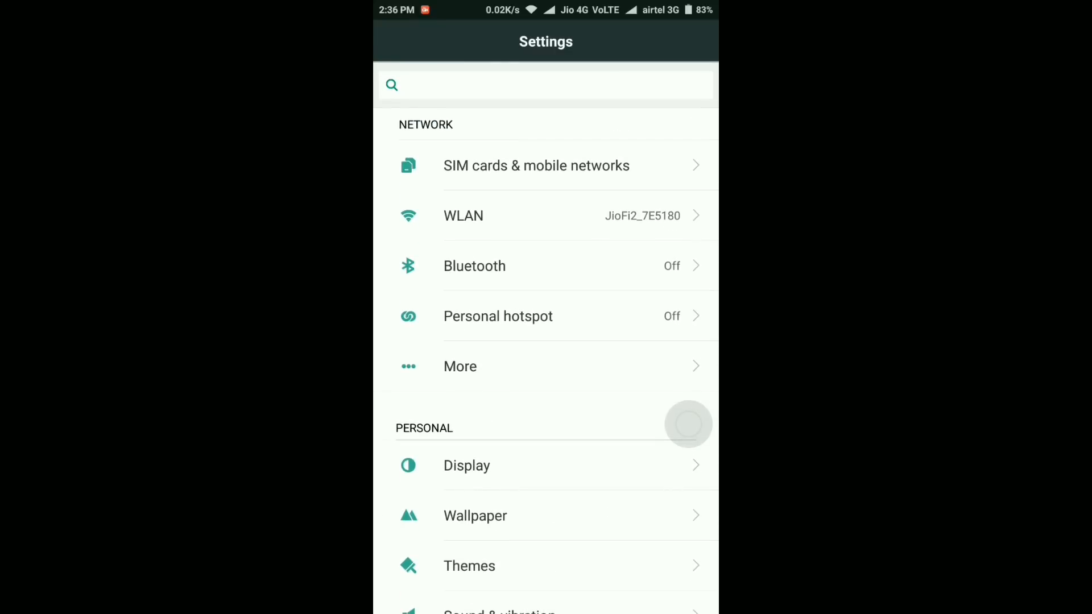
{"action": "left_click", "coordinate": [498, 316]}
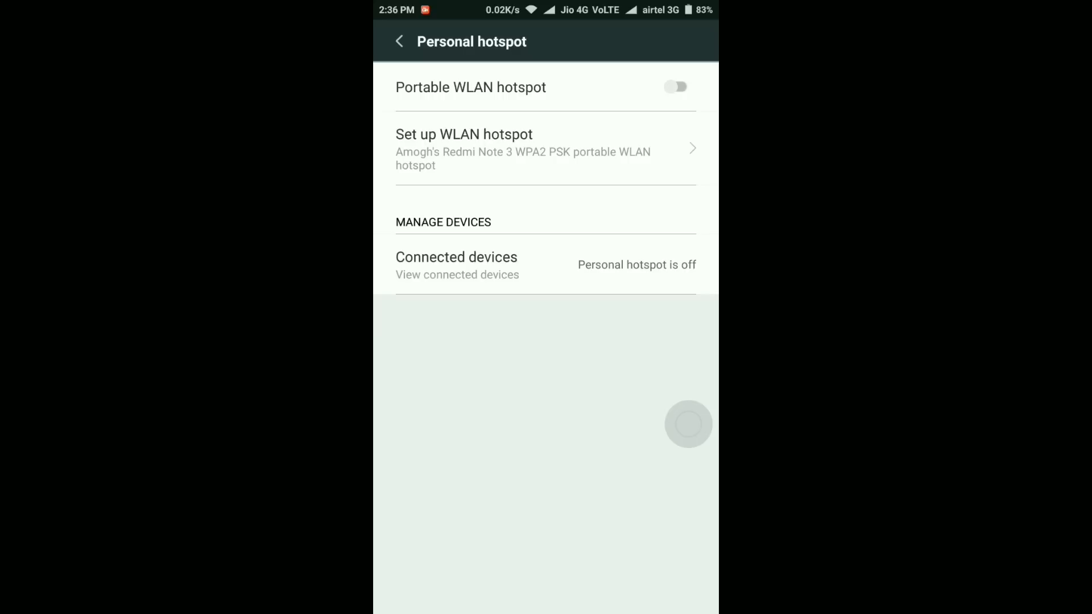
{"action": "left_click", "coordinate": [456, 264]}
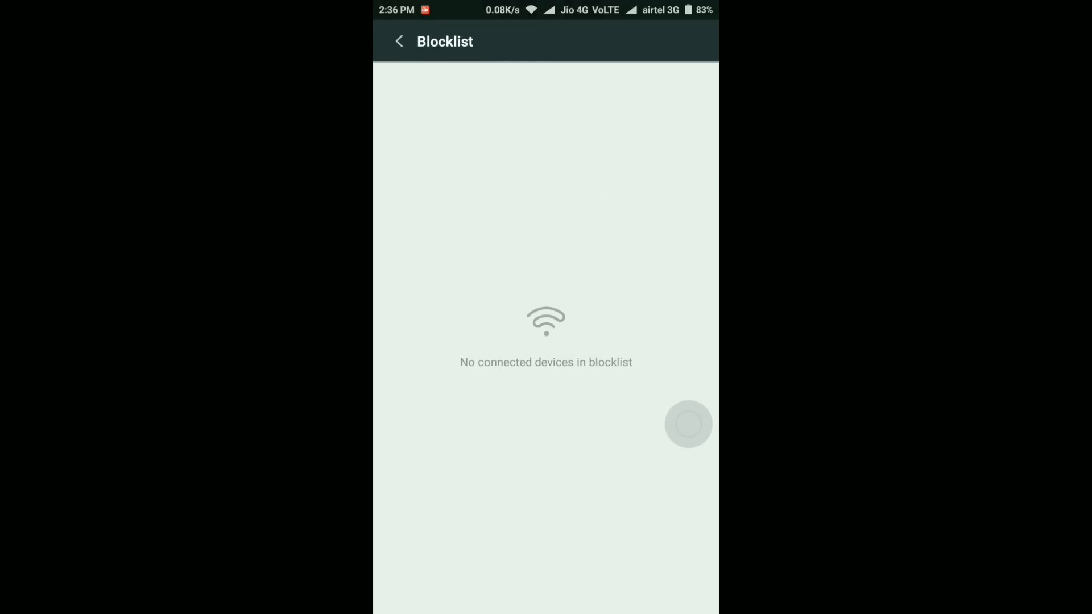
{"action": "left_click", "coordinate": [399, 40]}
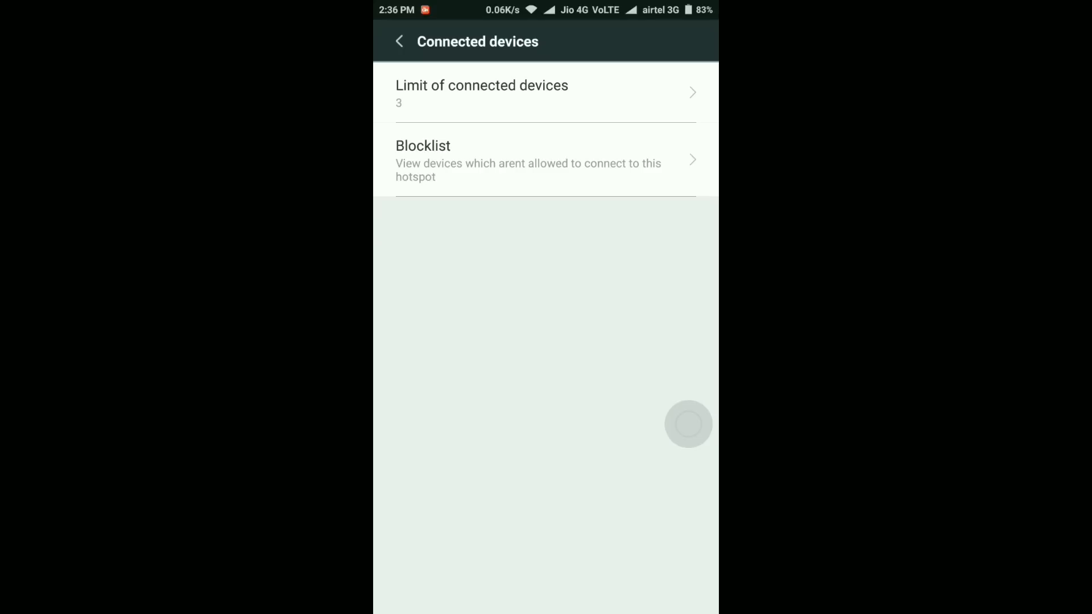
{"action": "left_click", "coordinate": [399, 41]}
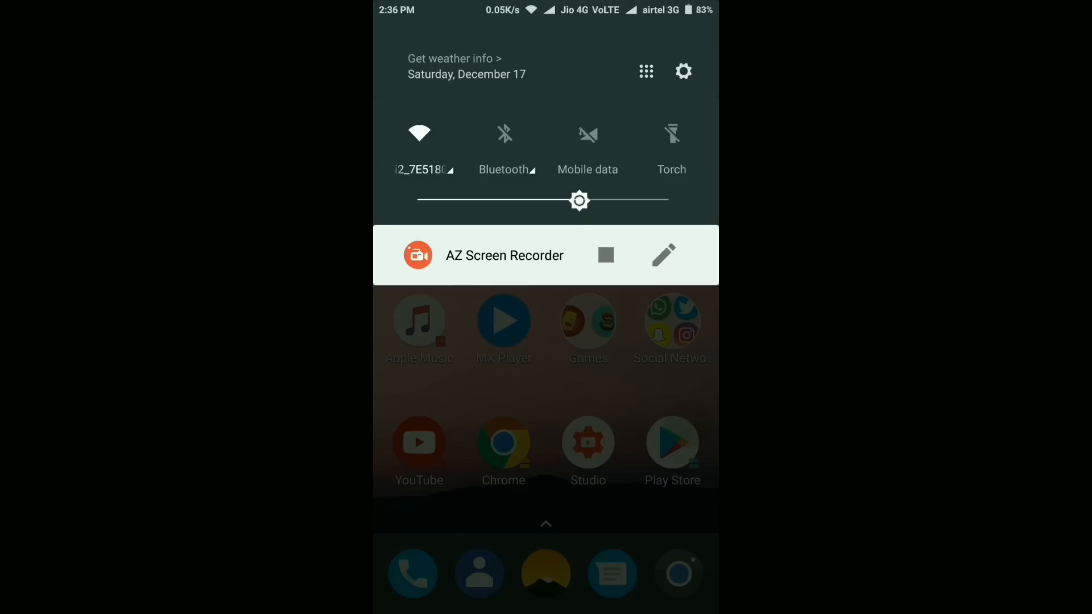
- Open the quick toggle ordering list from the shade and scroll through it
{"action": "left_click", "coordinate": [683, 71]}
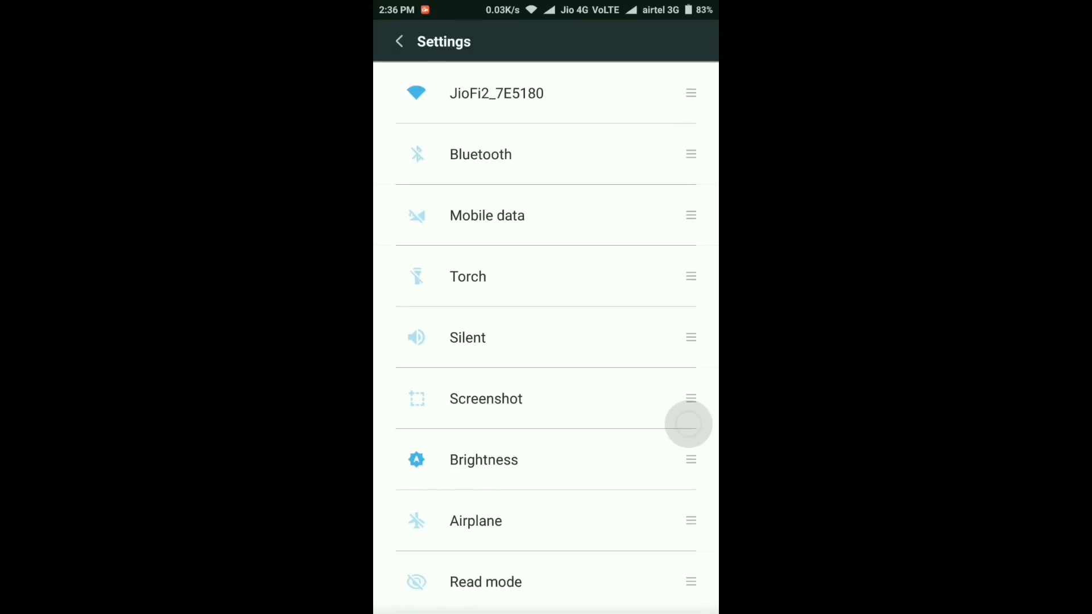
{"action": "scroll", "scroll_direction": "down", "scroll_amount": 3}
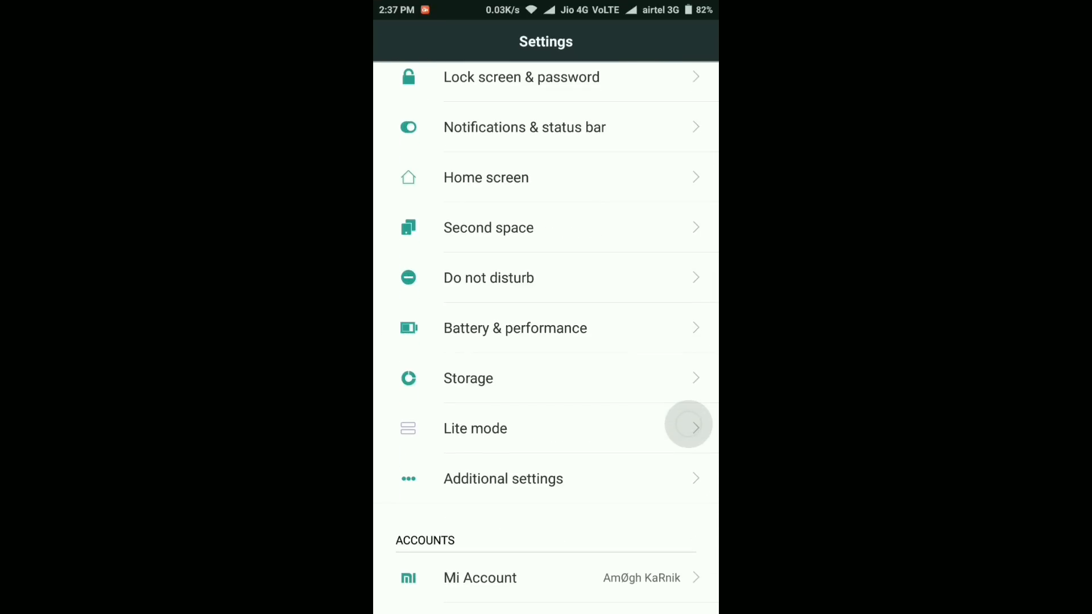
- View Additional settings, then check System updates: no updates for MIUI 8 6.12.15 Weekly
{"action": "left_click", "coordinate": [503, 478]}
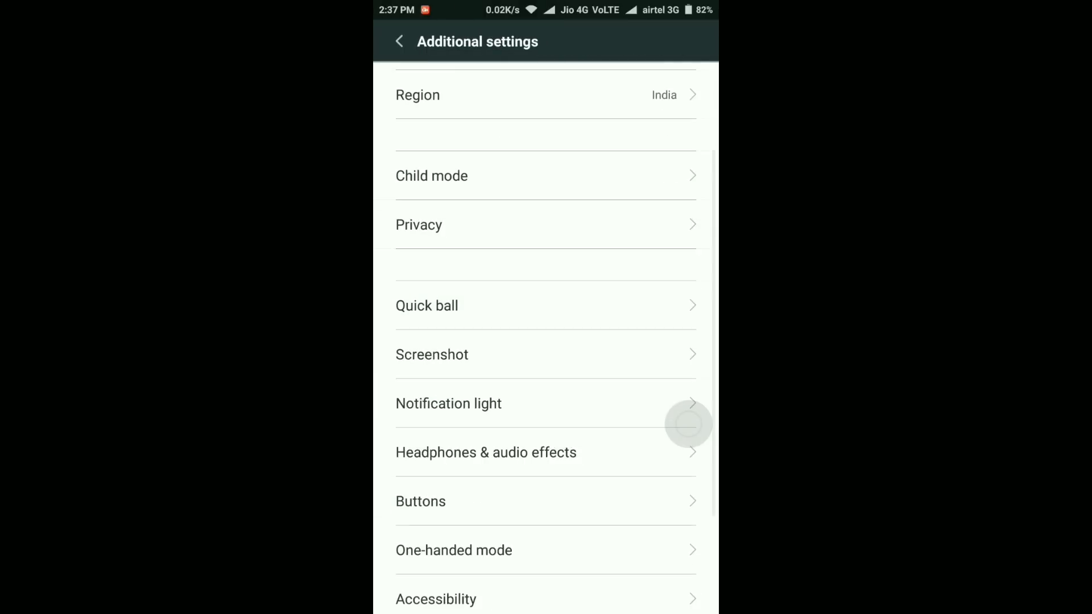
{"action": "left_click", "coordinate": [399, 41]}
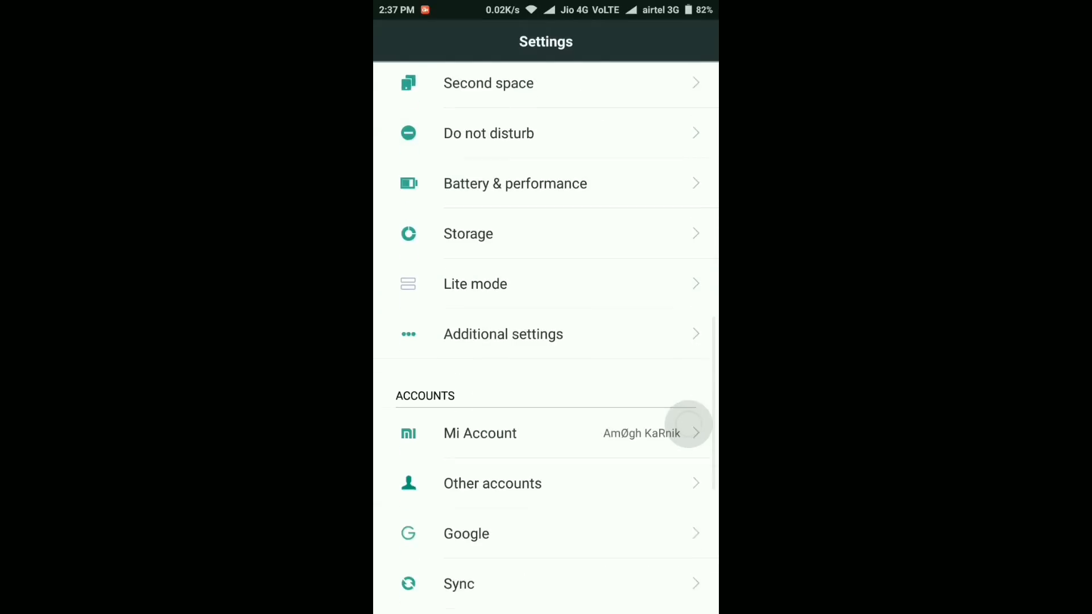
{"action": "scroll", "scroll_direction": "down", "scroll_amount": 3}
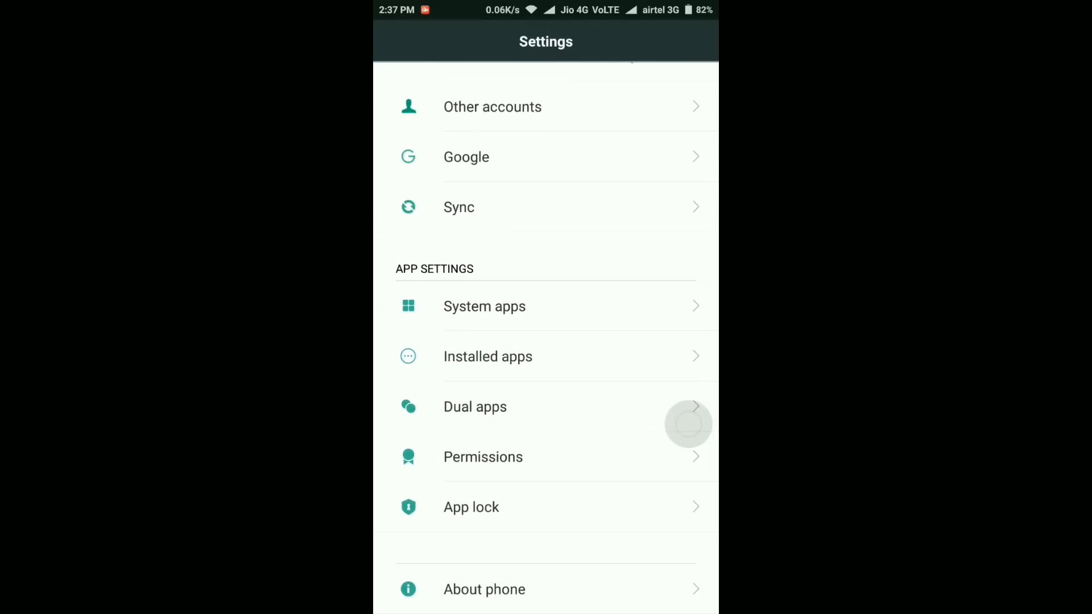
{"action": "left_click", "coordinate": [484, 589]}
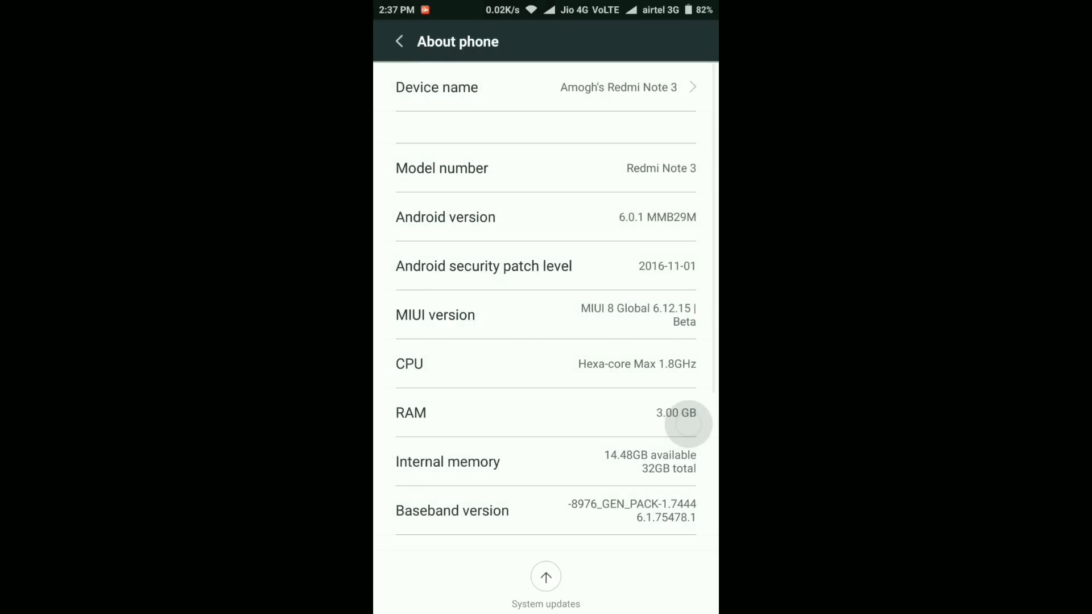
{"action": "left_click", "coordinate": [545, 575]}
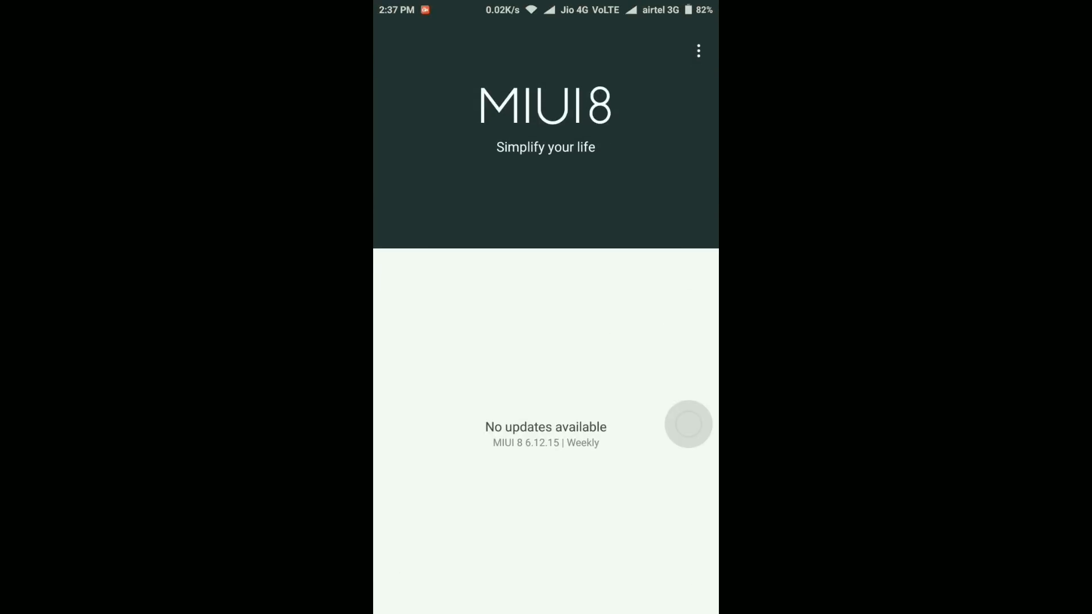